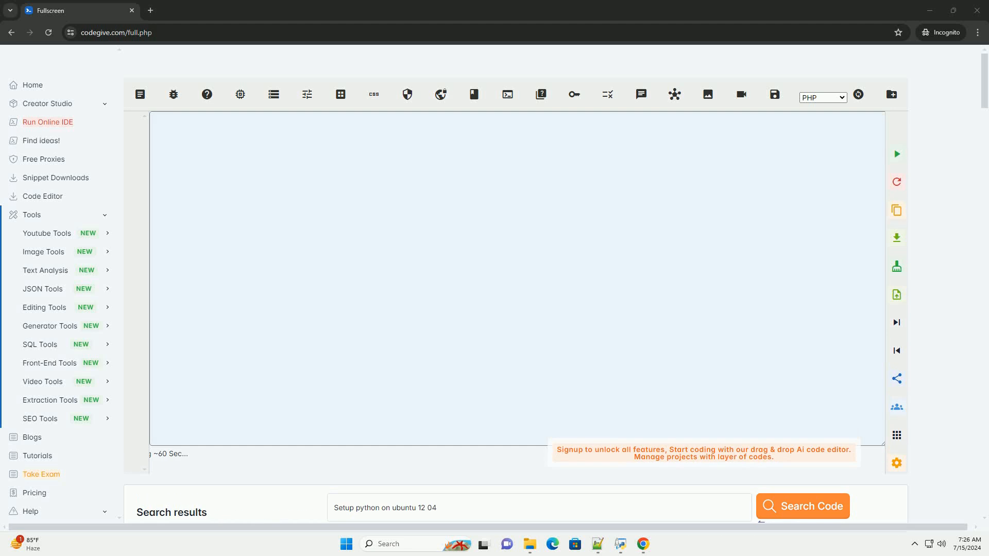
# Run Search Code and follow the streaming guide from system update through the pip version check
pyautogui.click(802, 505)
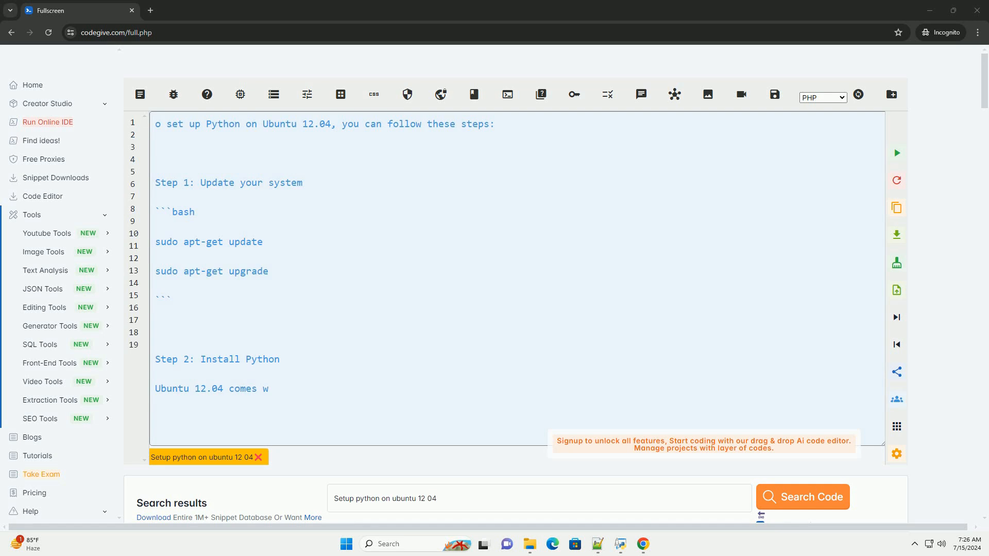
pyautogui.scroll(-3)
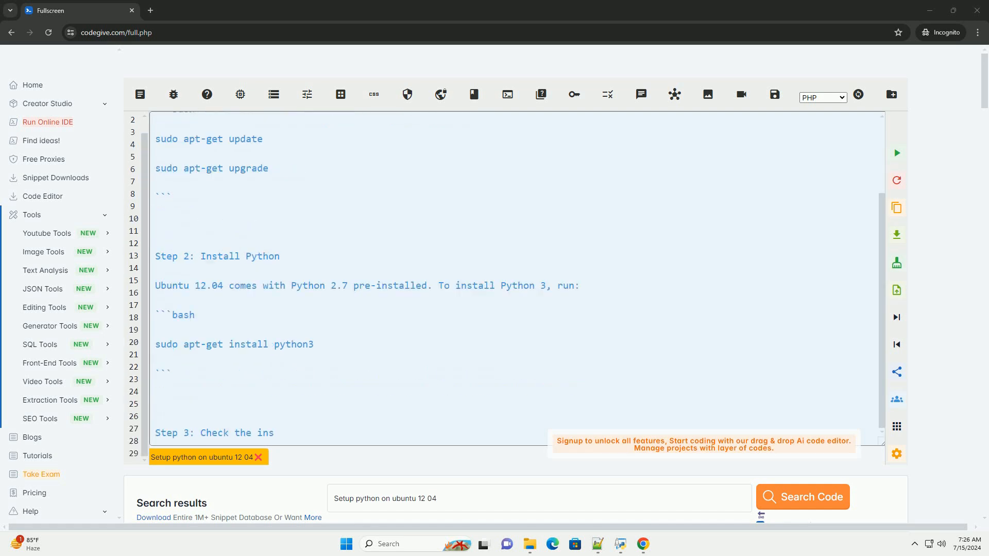
pyautogui.scroll(-3)
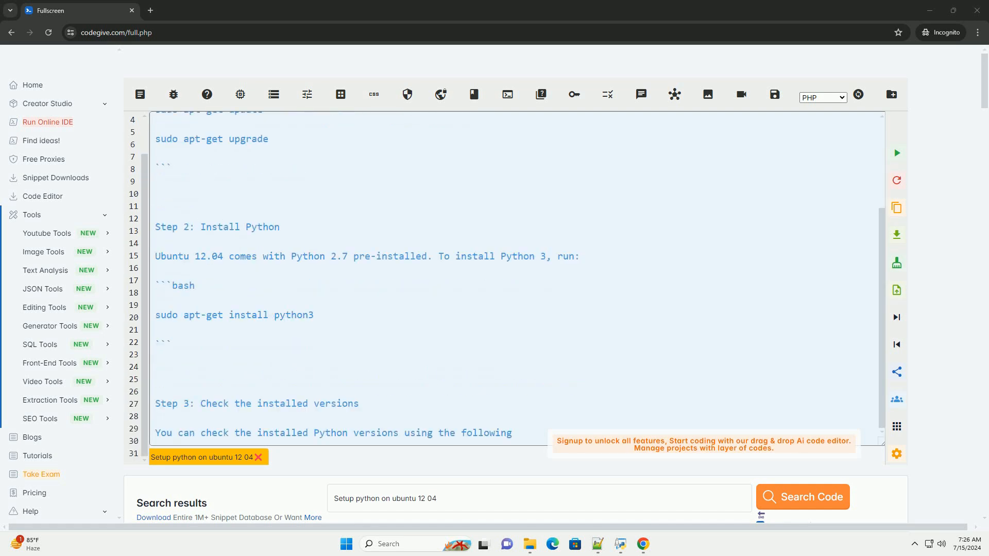
pyautogui.scroll(-3)
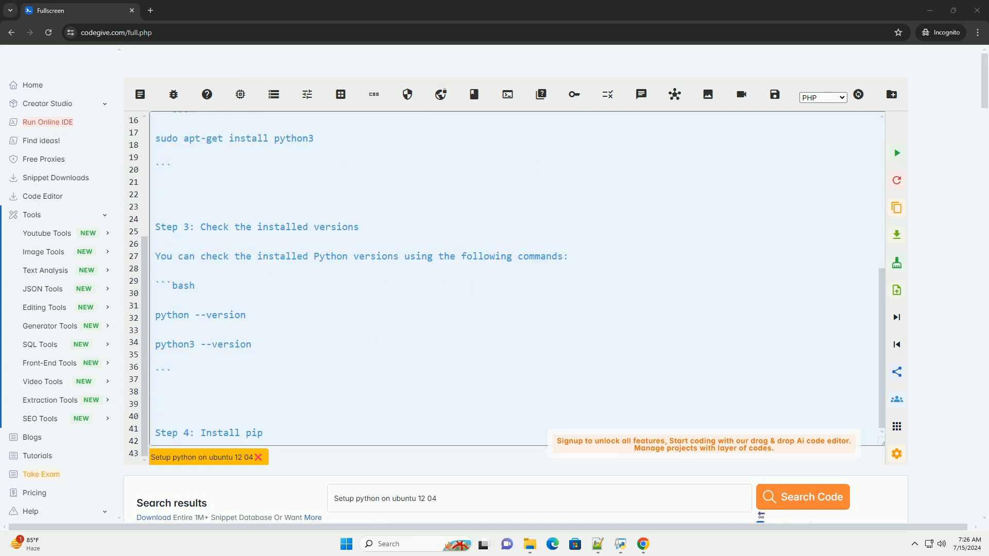
pyautogui.scroll(-3)
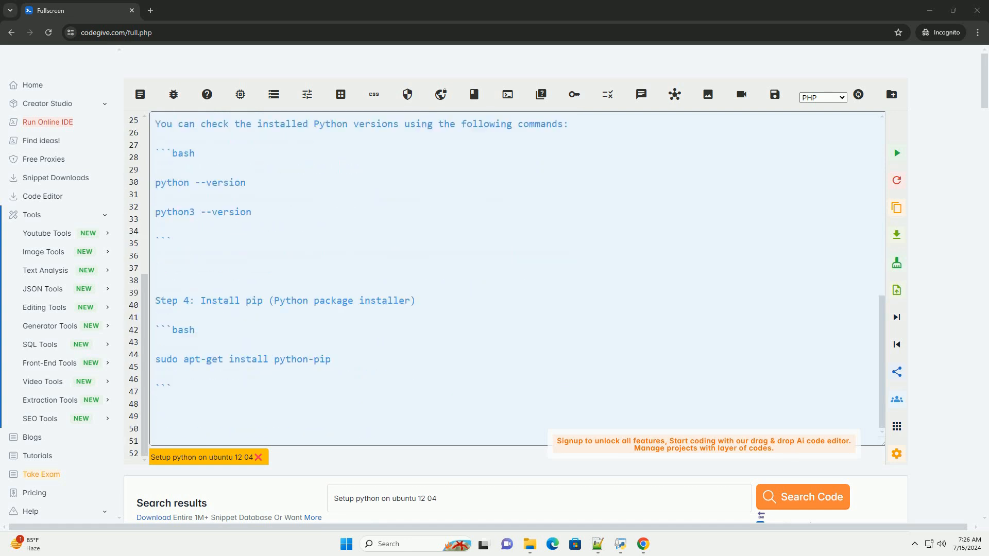
pyautogui.scroll(-3)
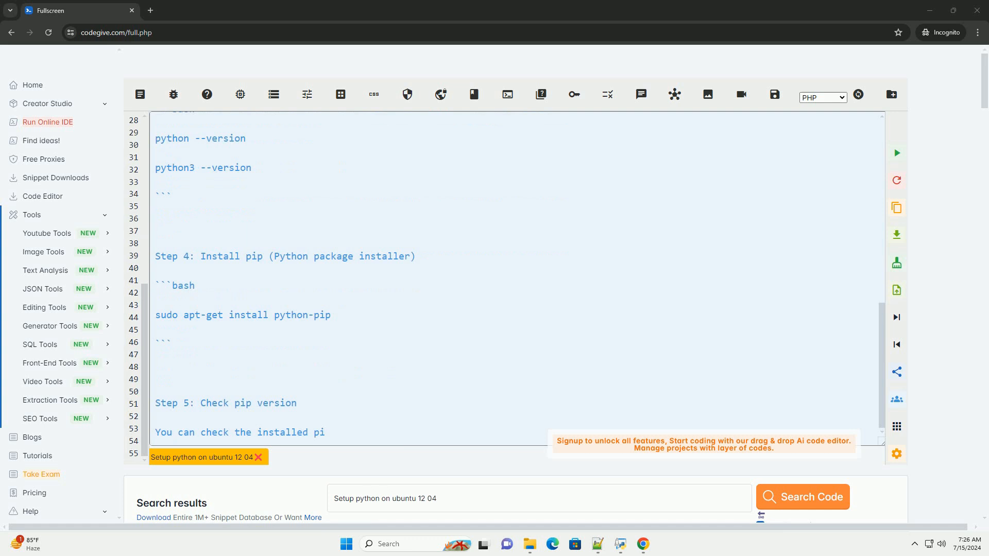
pyautogui.scroll(-3)
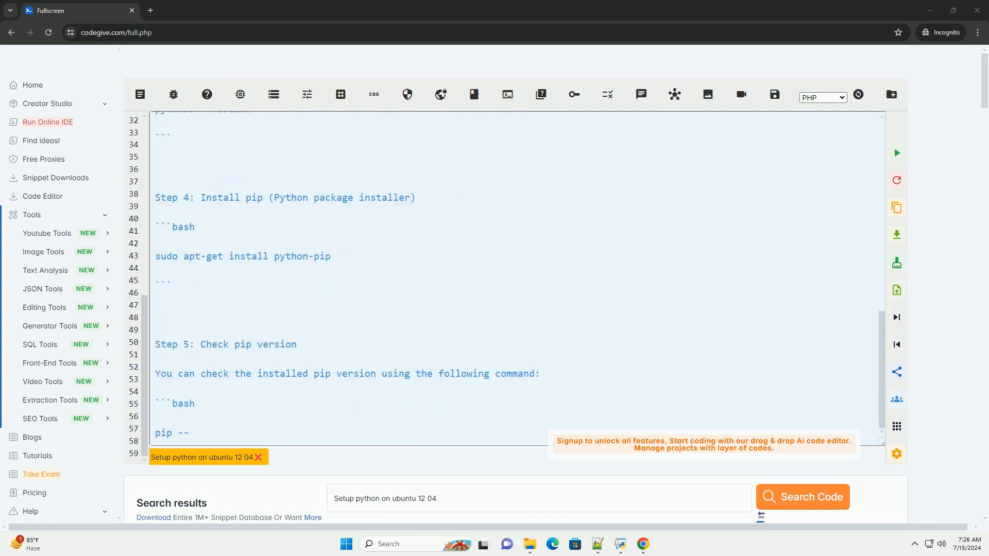
pyautogui.scroll(-3)
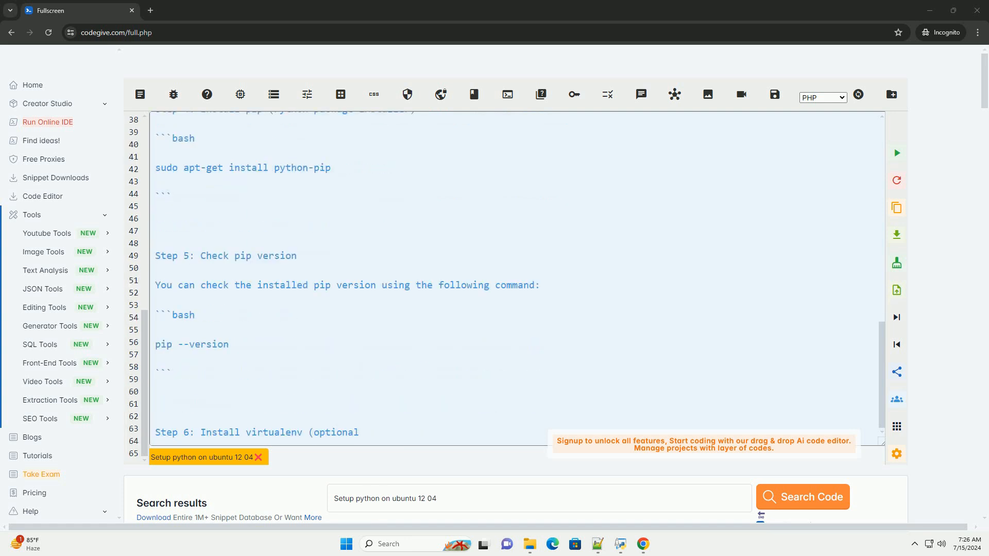
# Follow the guide as it adds virtualenv installation, environment creation and activation, and the completion note
pyautogui.scroll(-3)
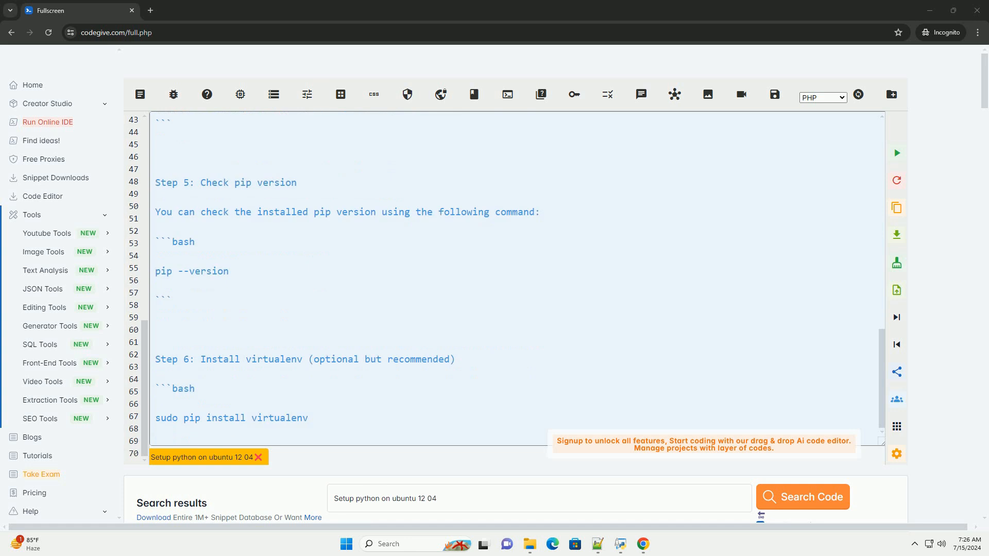
pyautogui.scroll(-3)
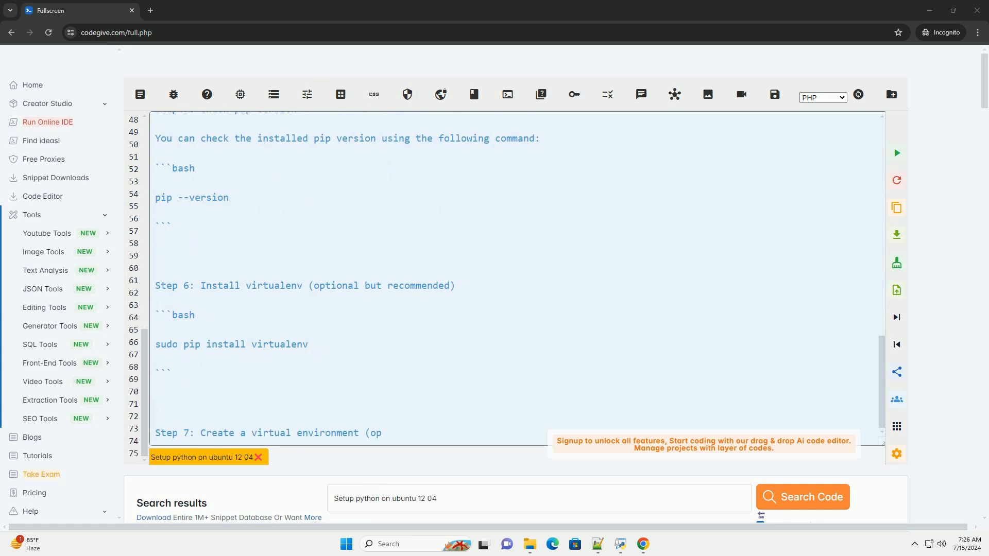
pyautogui.scroll(-3)
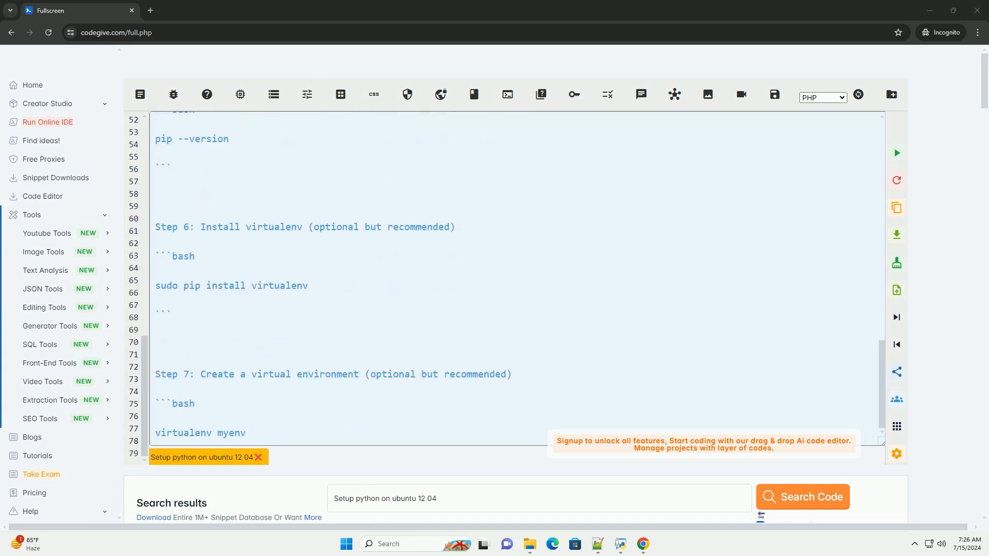
pyautogui.scroll(-3)
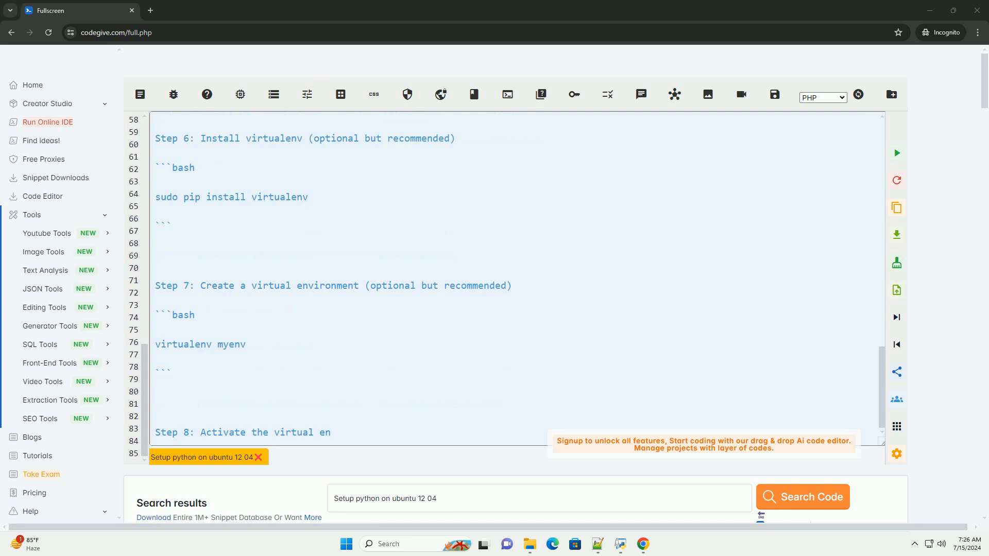
pyautogui.scroll(-3)
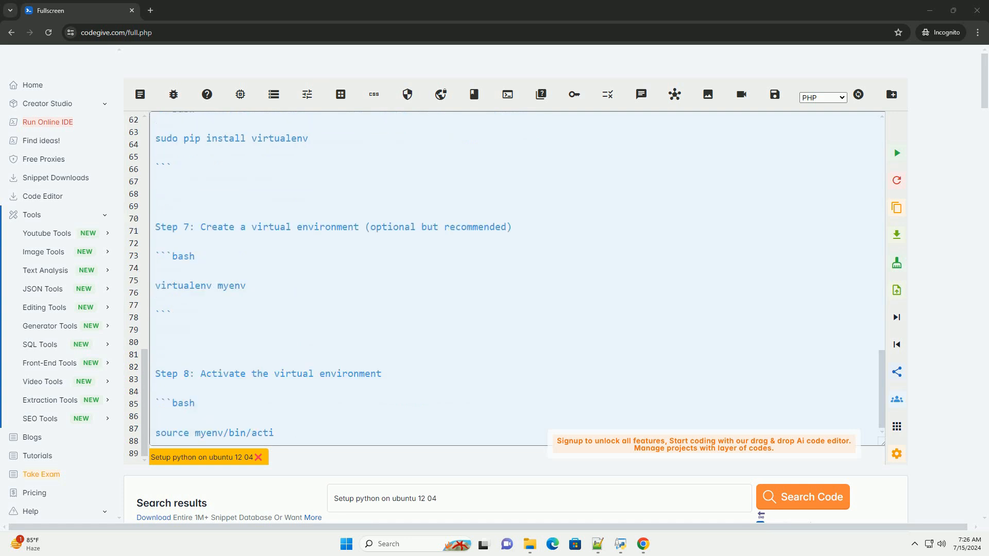
pyautogui.scroll(-3)
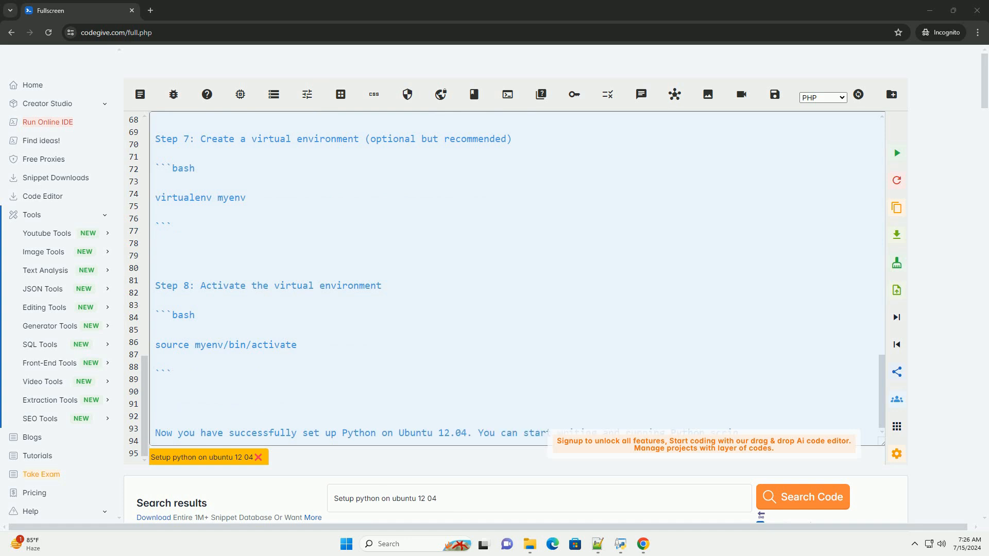
# Follow the Hello, Python example with print("Hello, Python on Ubuntu 12.04"), its hello.py run command and expected output
pyautogui.scroll(-3)
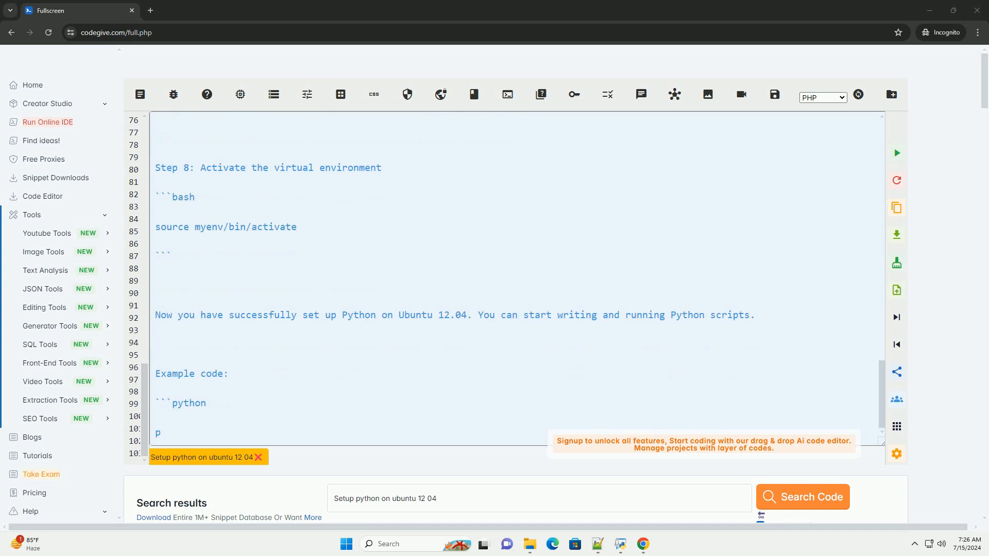
pyautogui.write('rint("Hello, Python on Ubuntu 12.0')
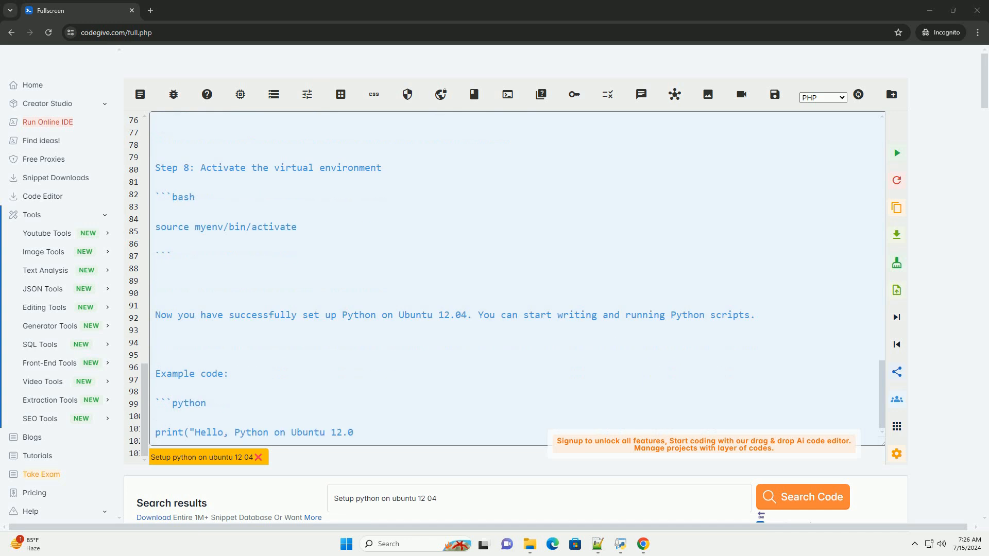
pyautogui.scroll(-3)
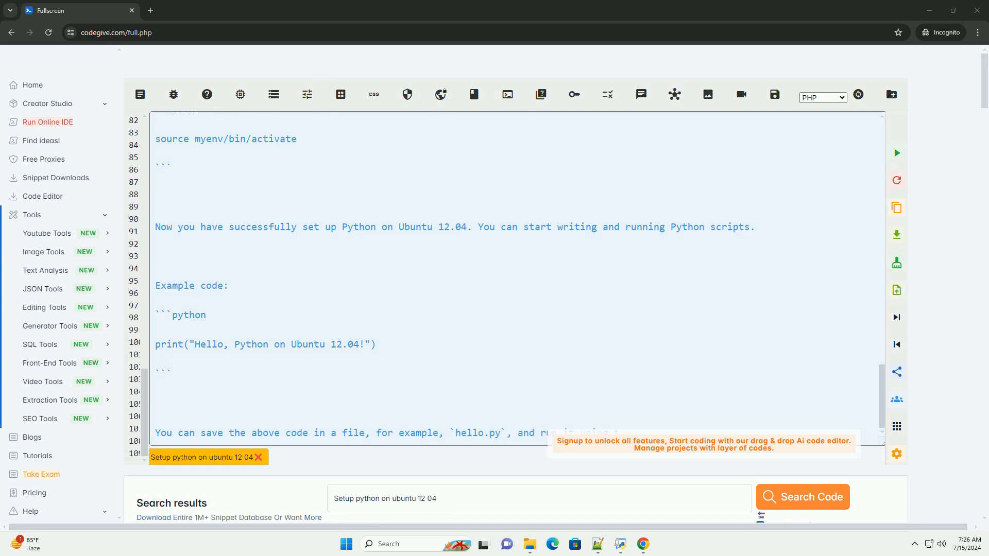
pyautogui.scroll(-3)
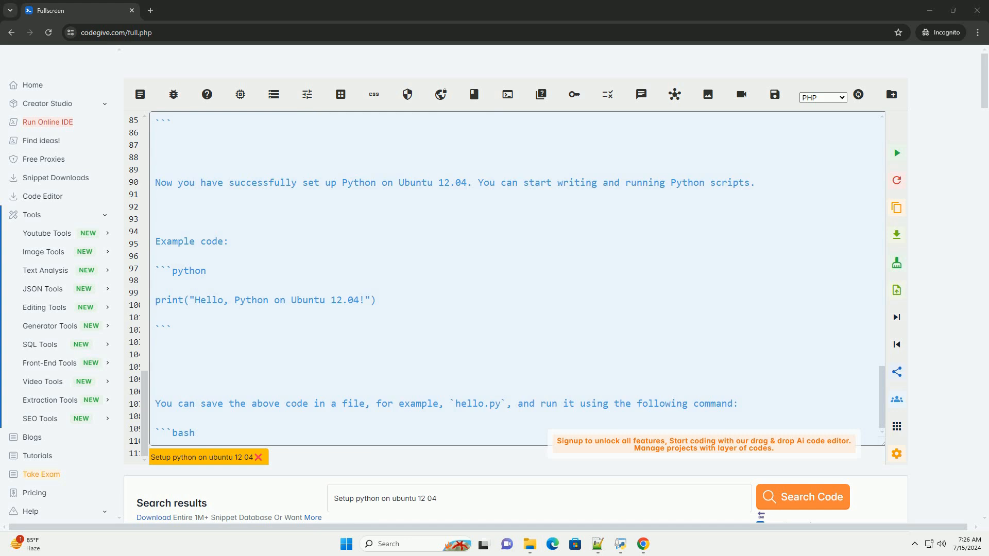
pyautogui.scroll(-3)
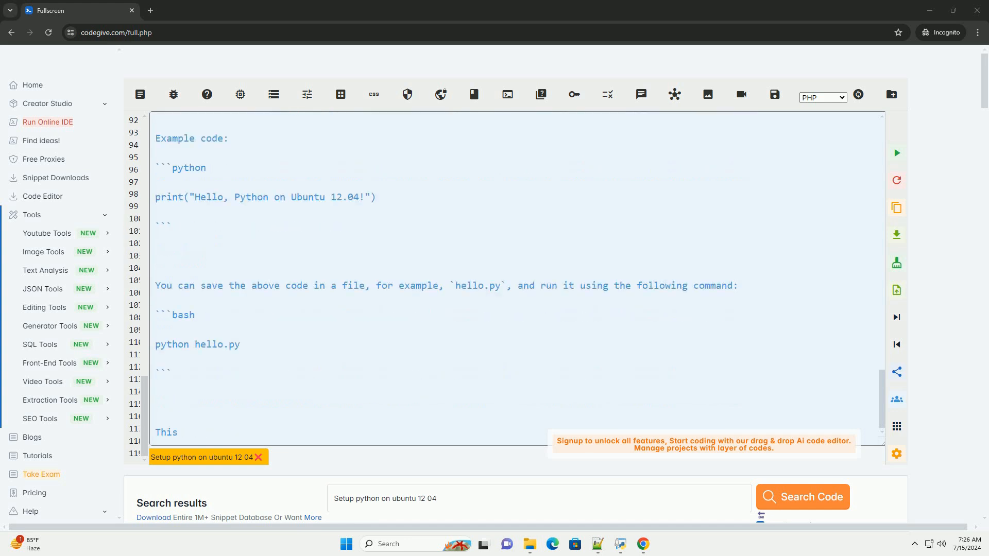
pyautogui.scroll(-3)
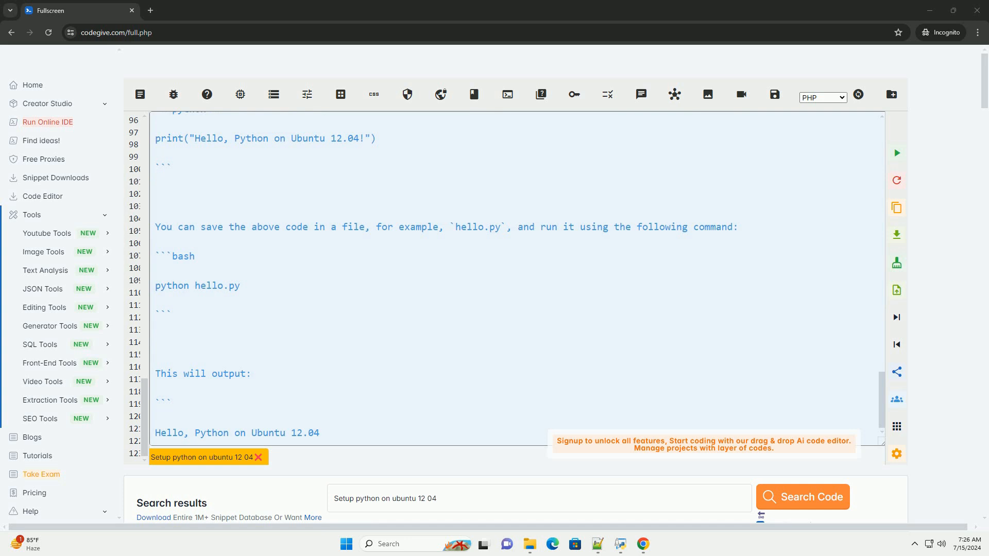
pyautogui.scroll(-3)
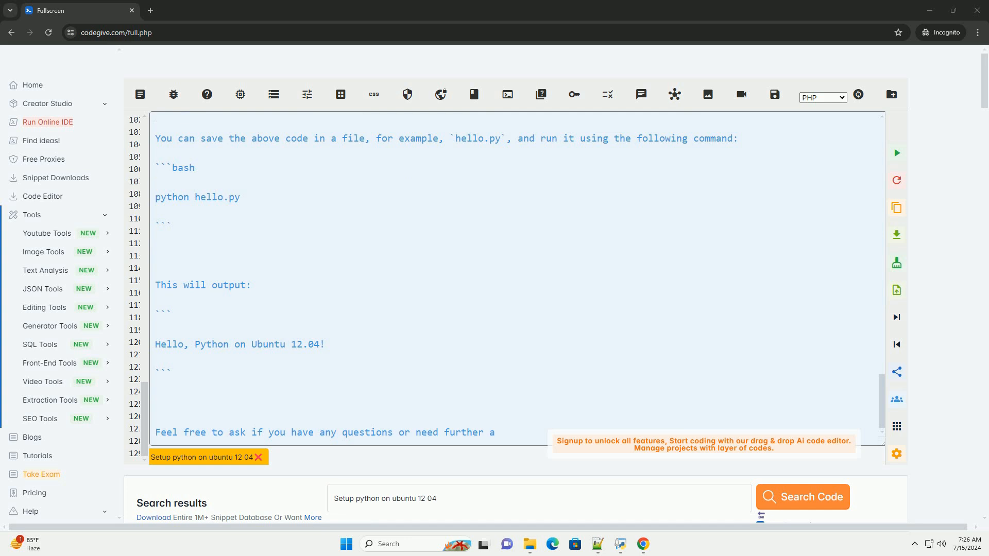
# Follow the closing help offer and the repeated walkthrough of system update, upgrade and Python 3 installation
pyautogui.scroll(-3)
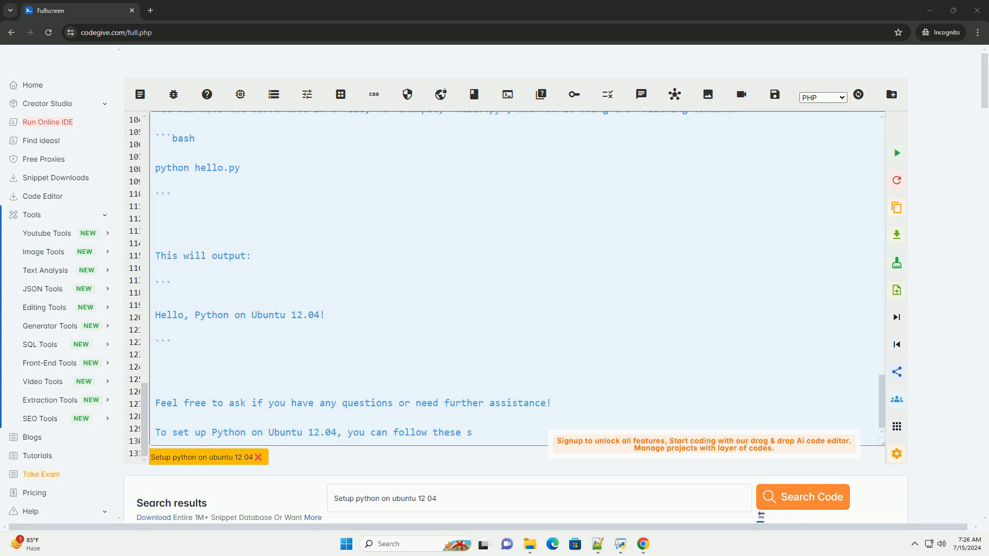
pyautogui.scroll(-3)
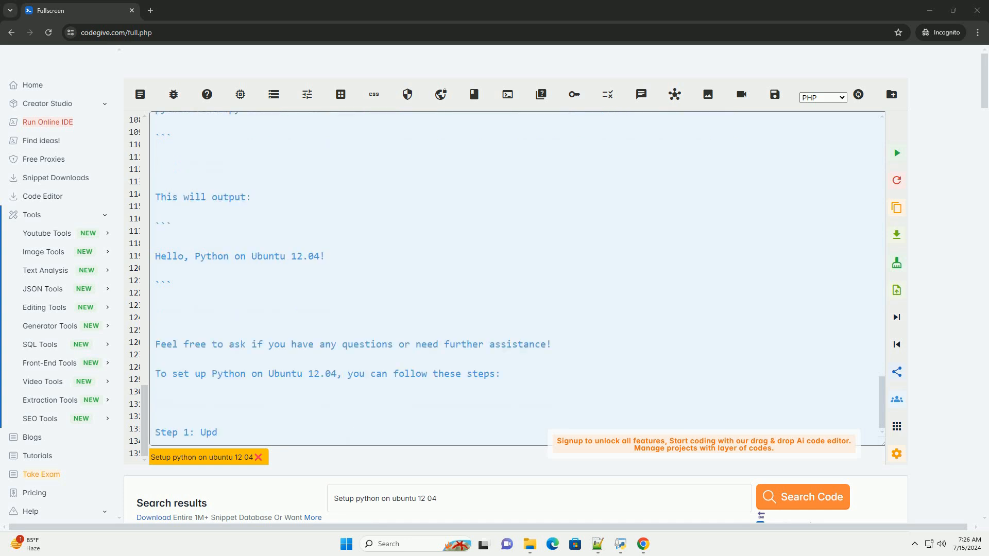
pyautogui.scroll(-3)
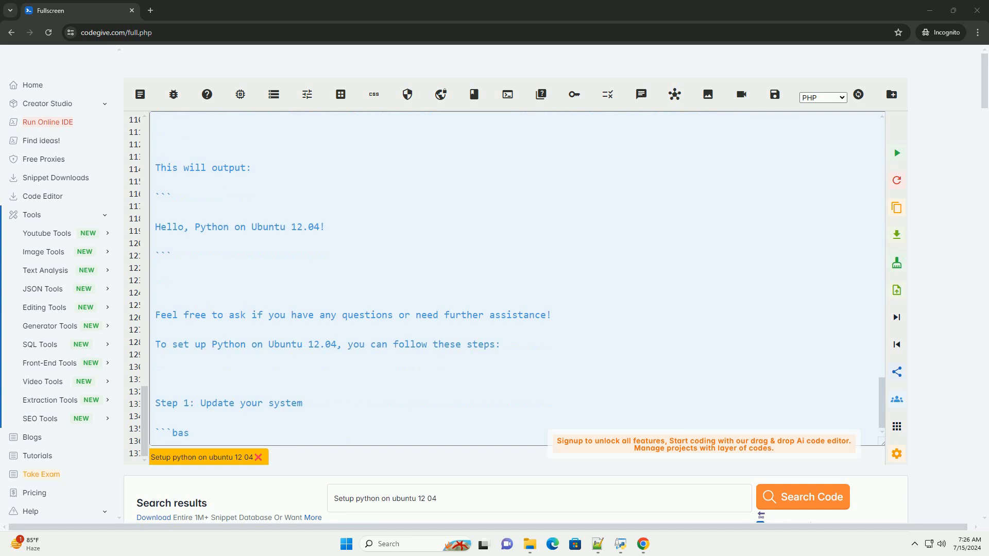
pyautogui.scroll(-3)
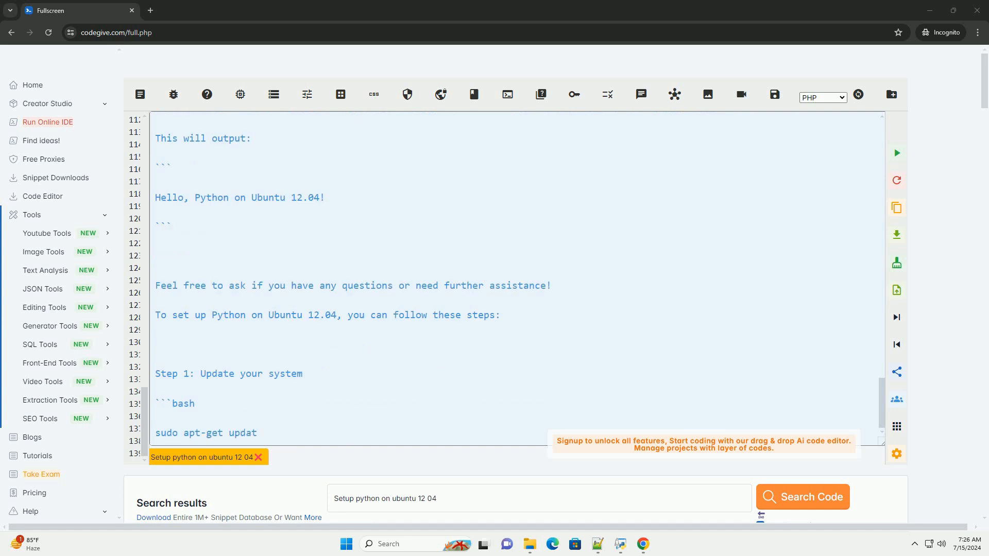
pyautogui.scroll(-3)
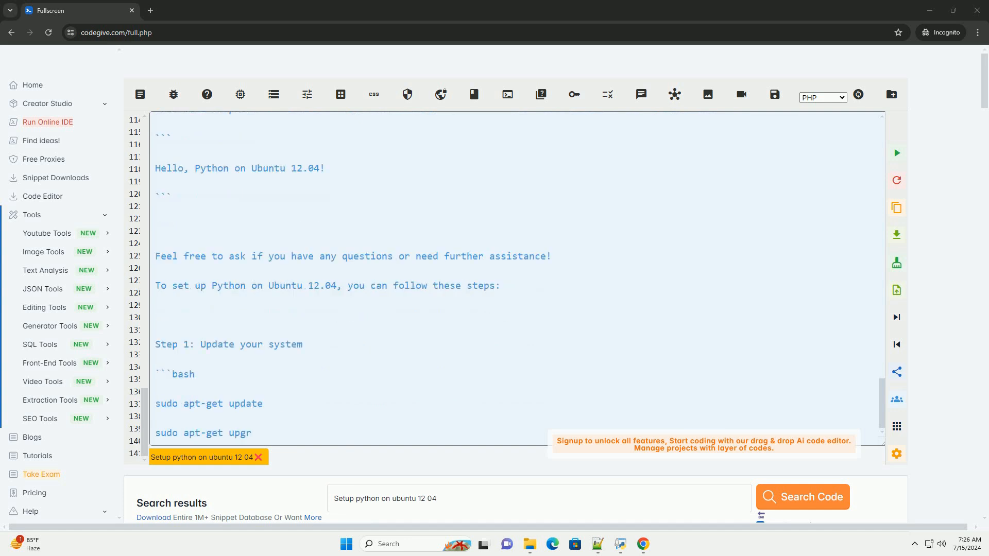
pyautogui.scroll(-3)
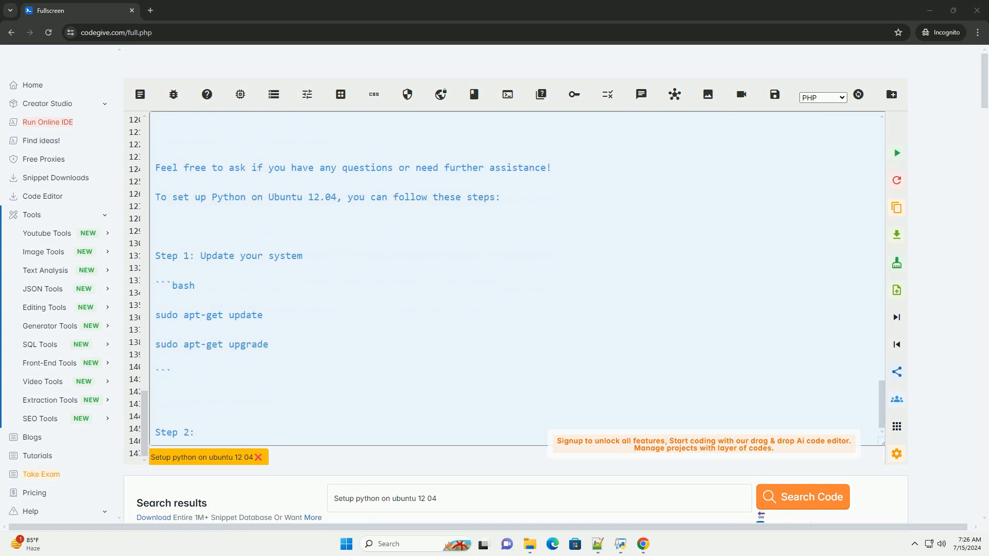
pyautogui.scroll(-3)
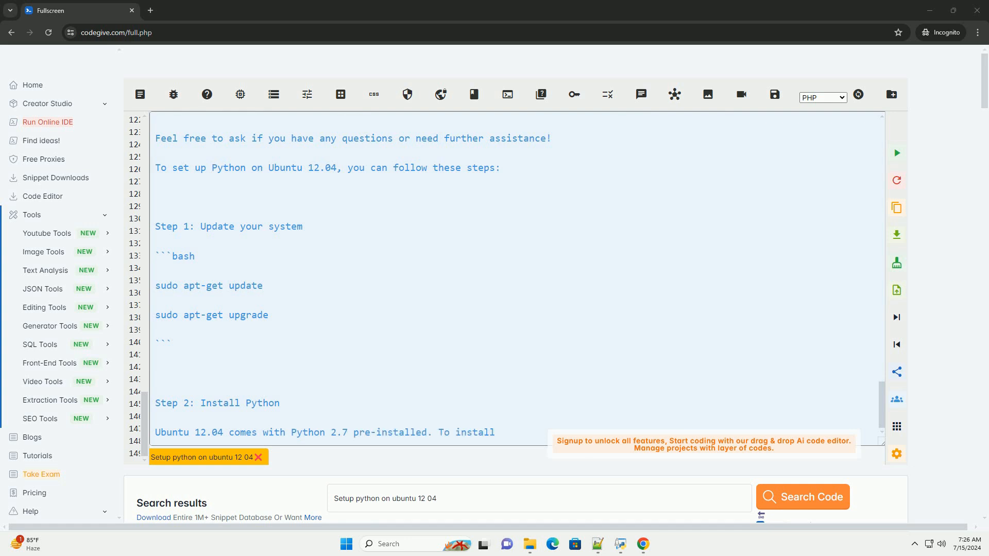
pyautogui.scroll(-3)
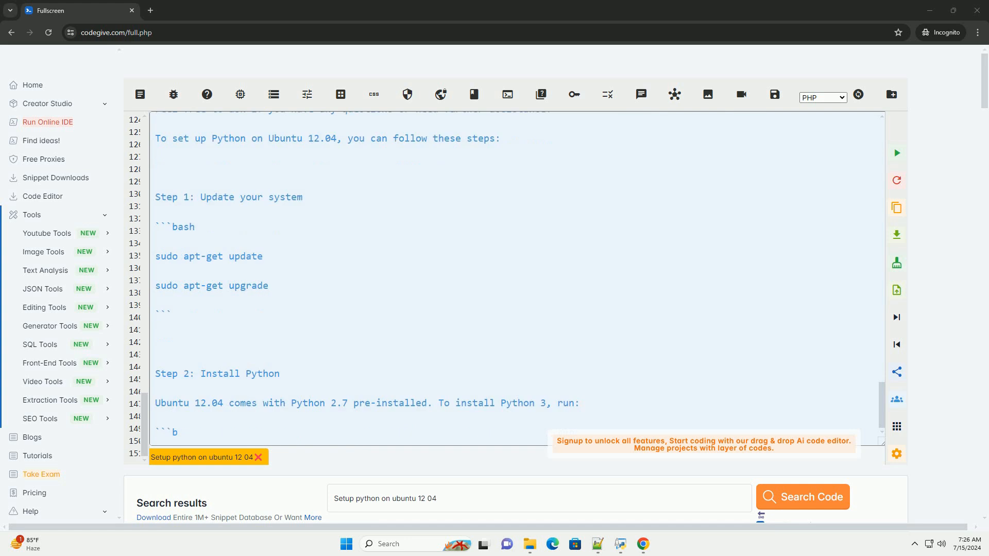
pyautogui.scroll(-3)
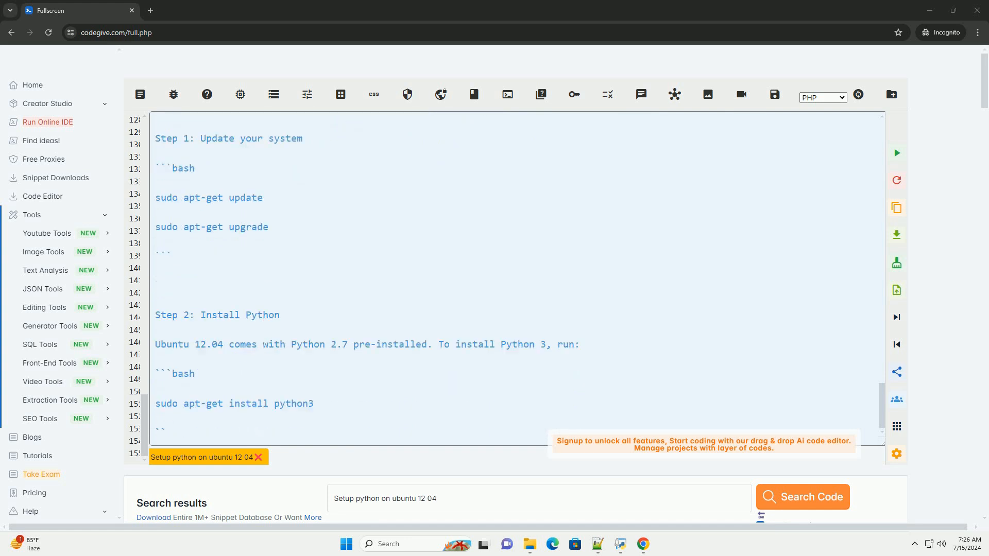
pyautogui.scroll(-3)
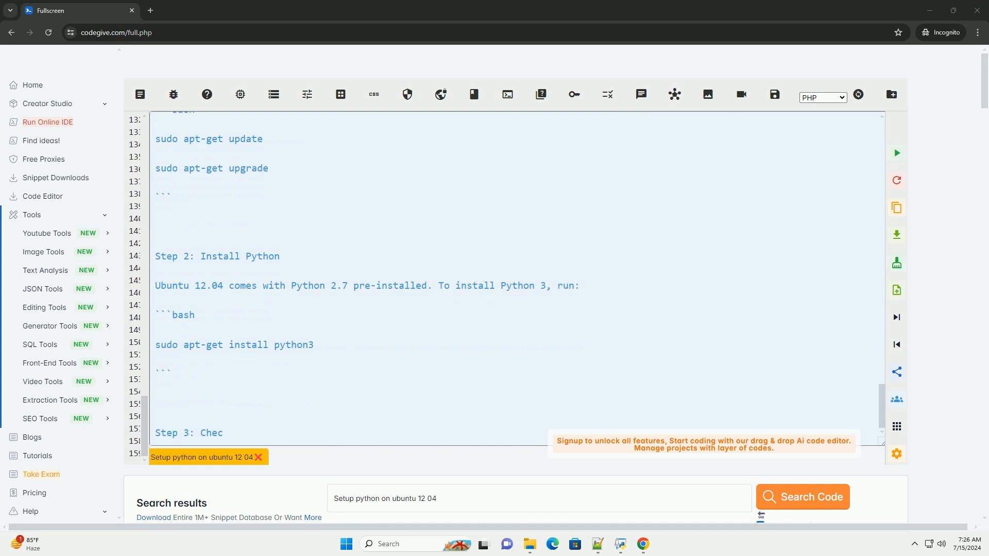